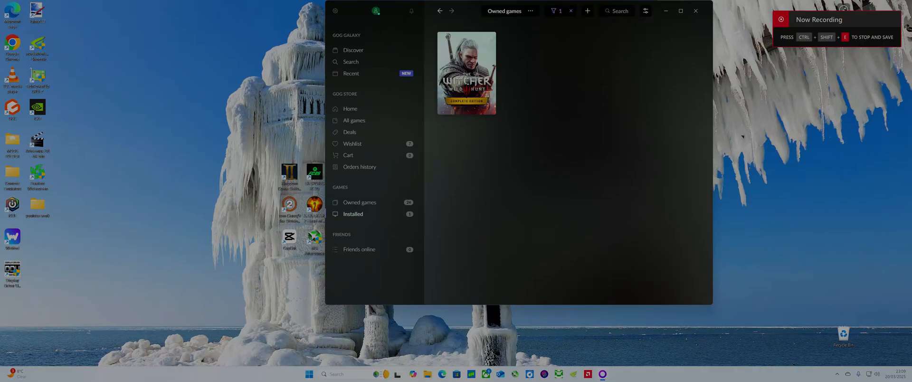
mouse_move(619, 171)
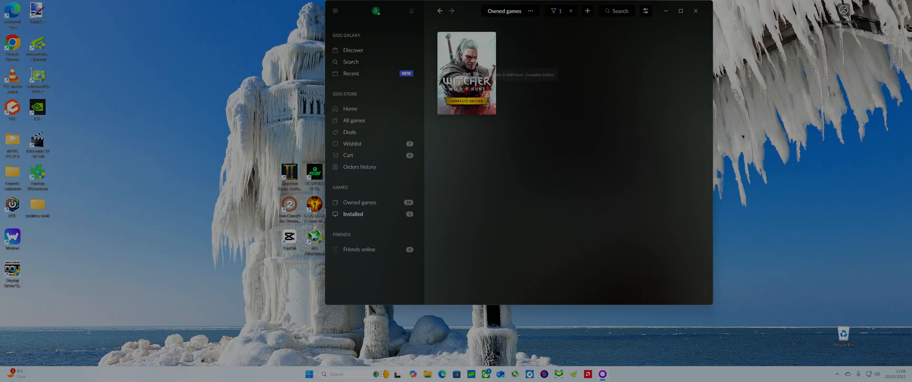
mouse_move(468, 84)
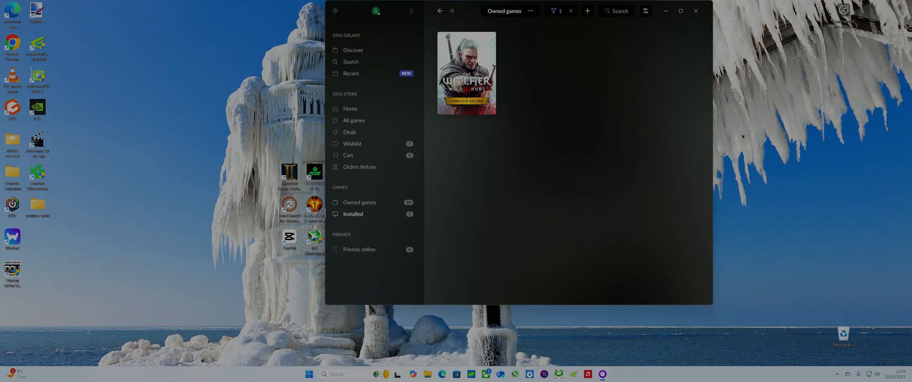
mouse_move(467, 73)
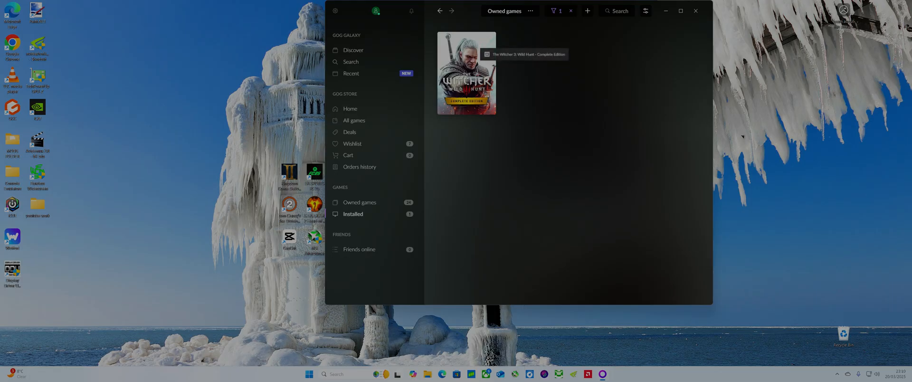
mouse_move(373, 40)
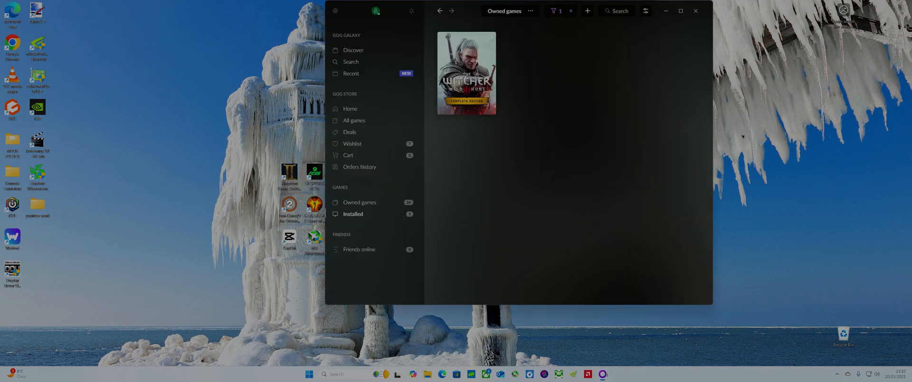
mouse_move(503, 226)
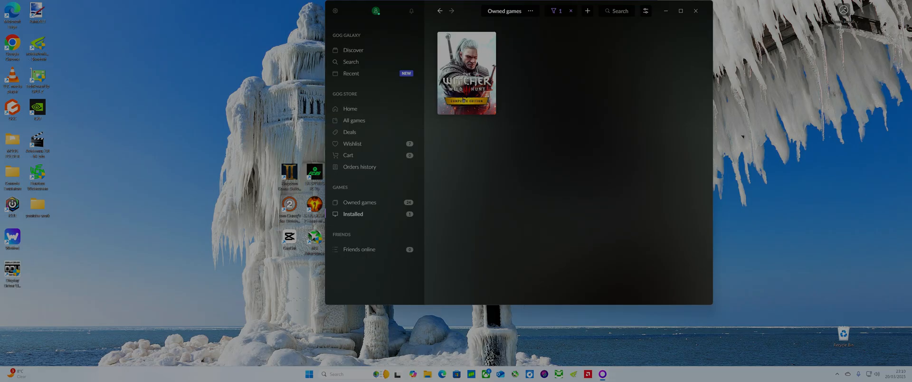
Show The Witcher 3's installation folder via Manage installation in GOG Galaxy
right_click(466, 72)
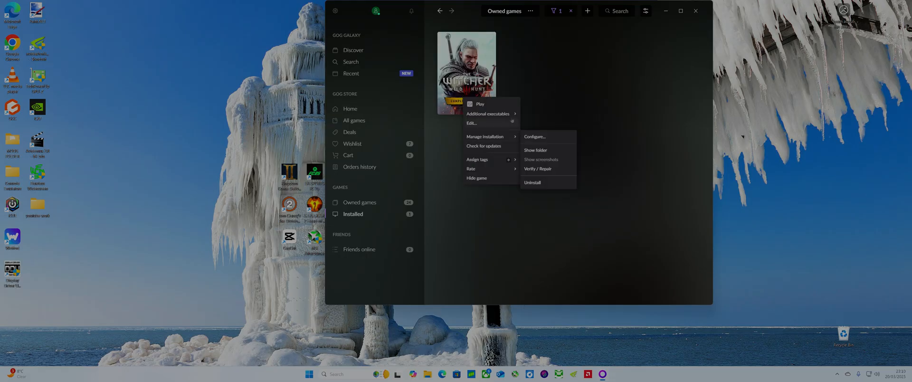
mouse_move(551, 158)
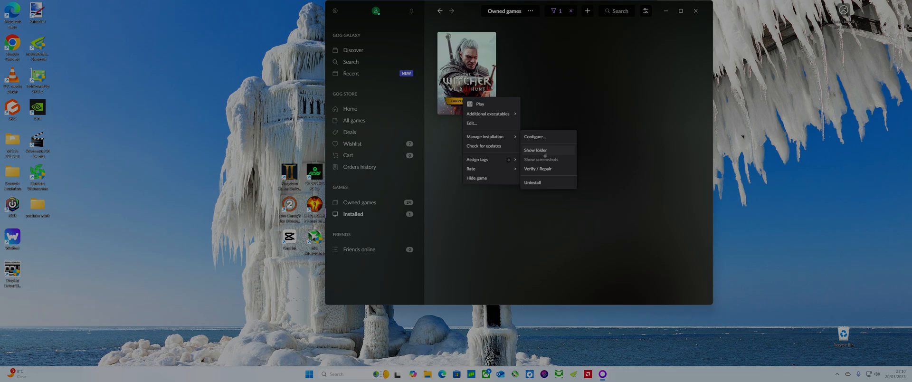
left_click(536, 150)
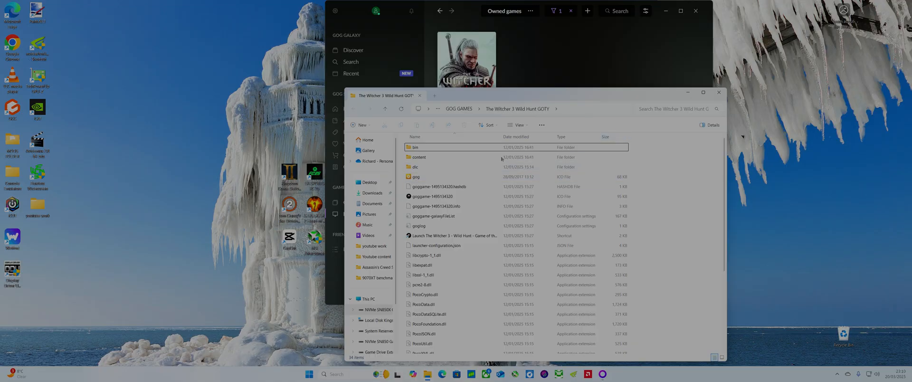
mouse_move(504, 110)
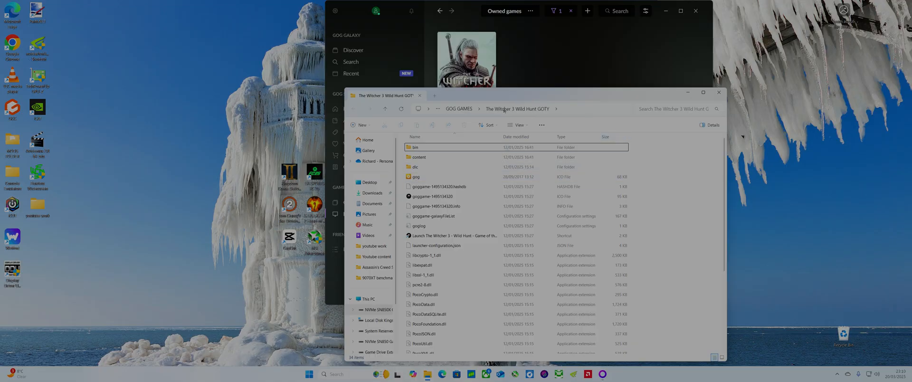
Enter the game's bin folder and select the x64_dx12 subfolder
left_click(428, 148)
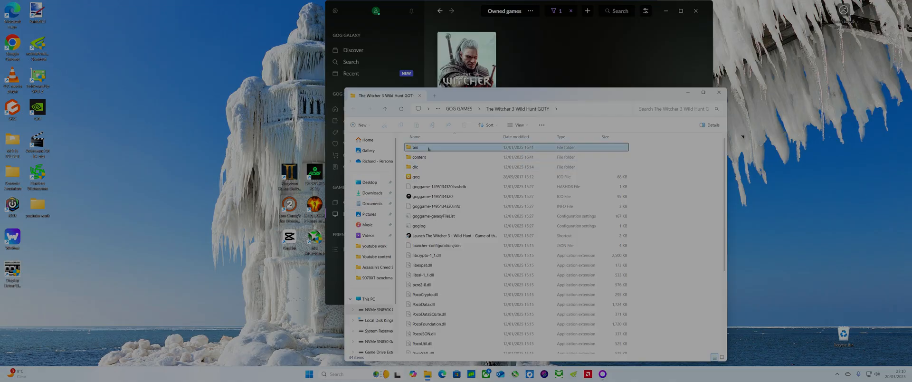
mouse_move(415, 147)
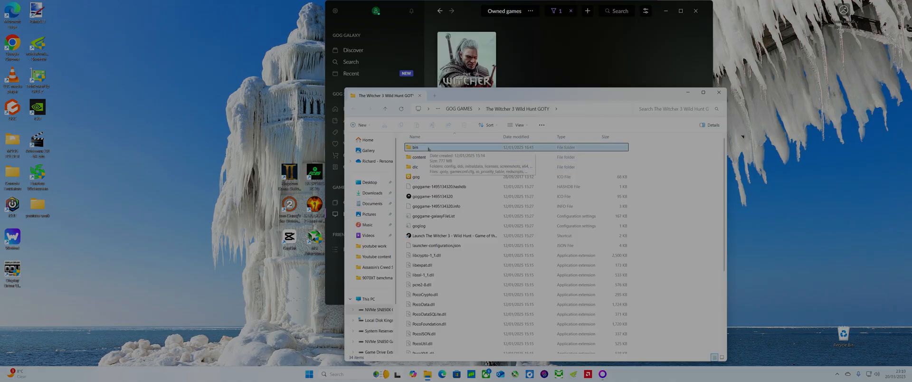
double_click(415, 148)
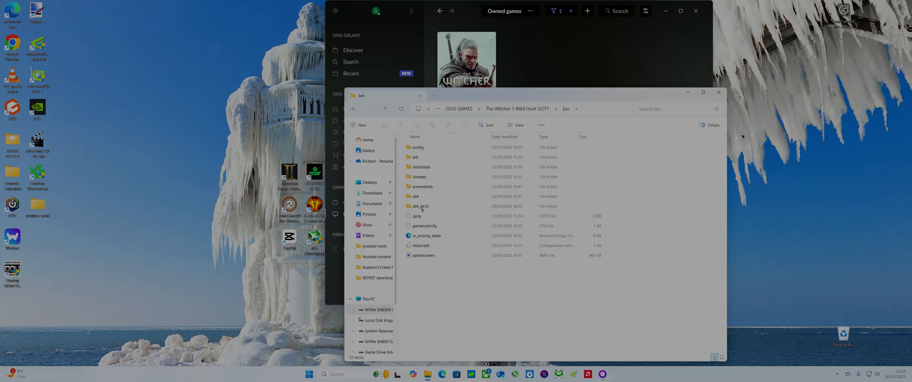
left_click(419, 206)
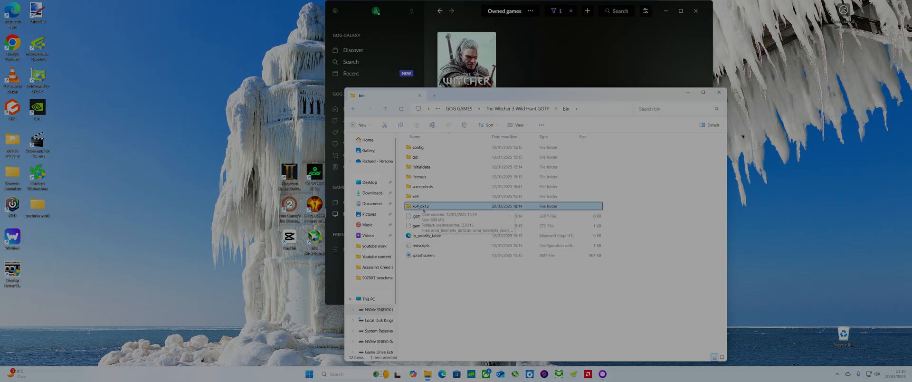
mouse_move(433, 207)
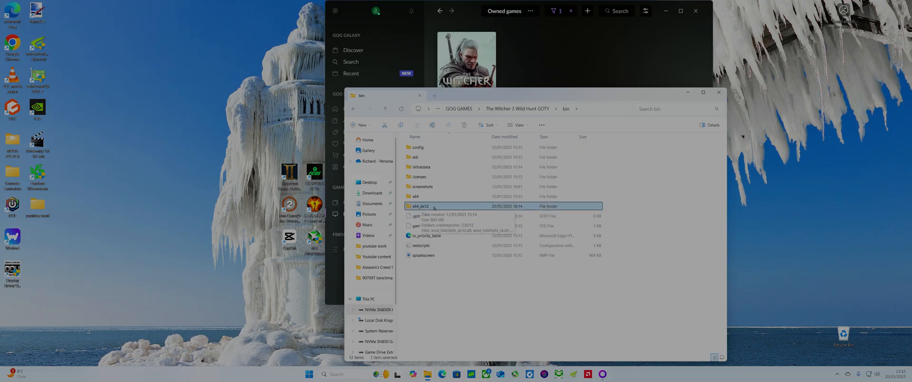
Browse x64_dx12 and inspect the existing OptiScaler configuration and Setup files
double_click(420, 205)
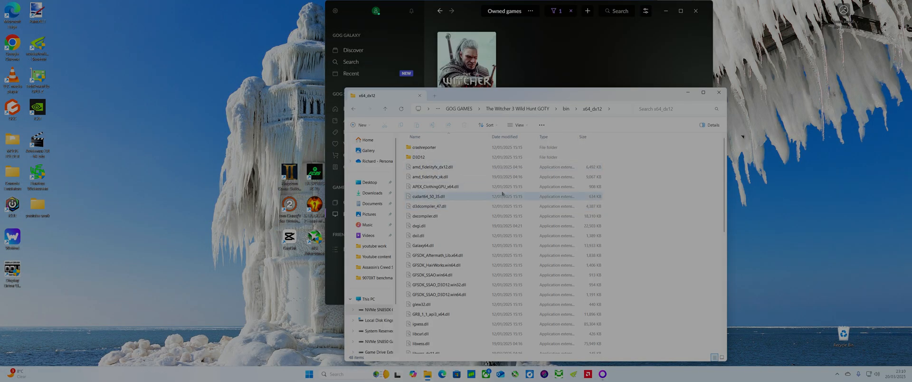
scroll("down", 3)
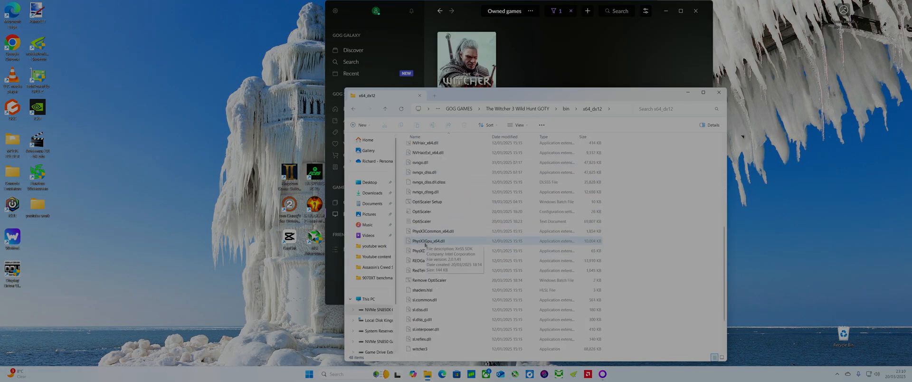
scroll("up", 3)
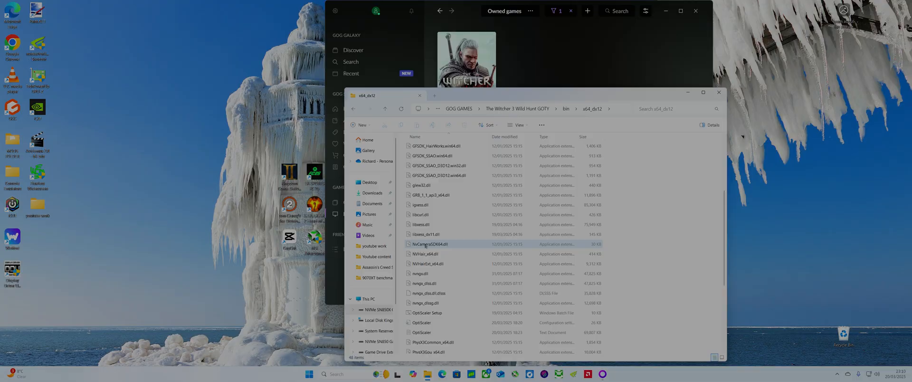
scroll("down", 3)
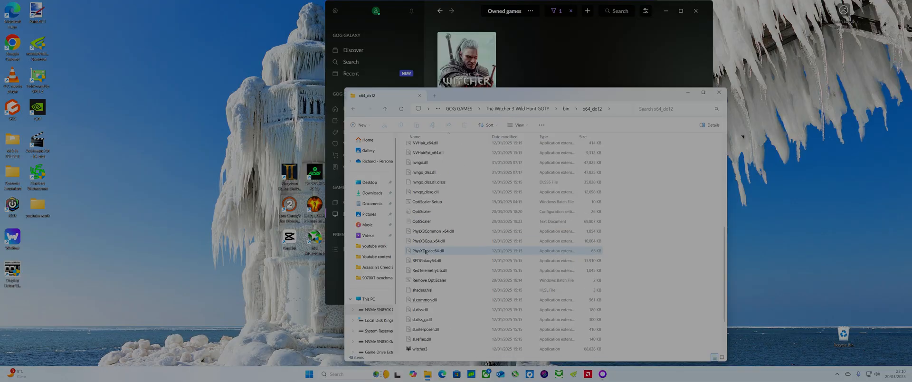
left_click(433, 211)
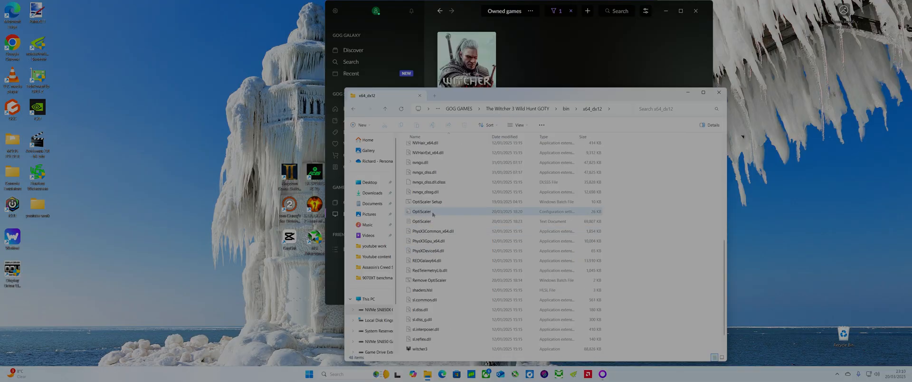
scroll("up", 3)
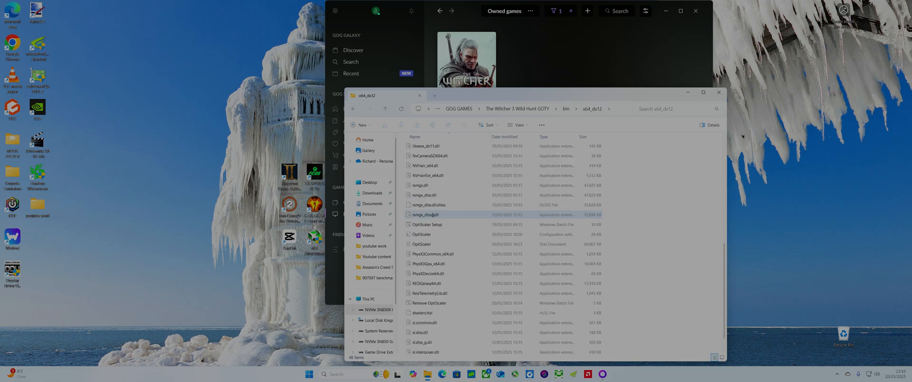
left_click(427, 225)
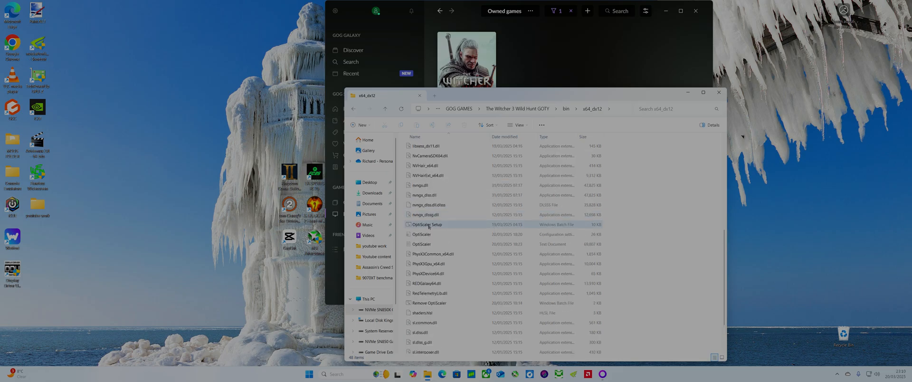
double_click(427, 224)
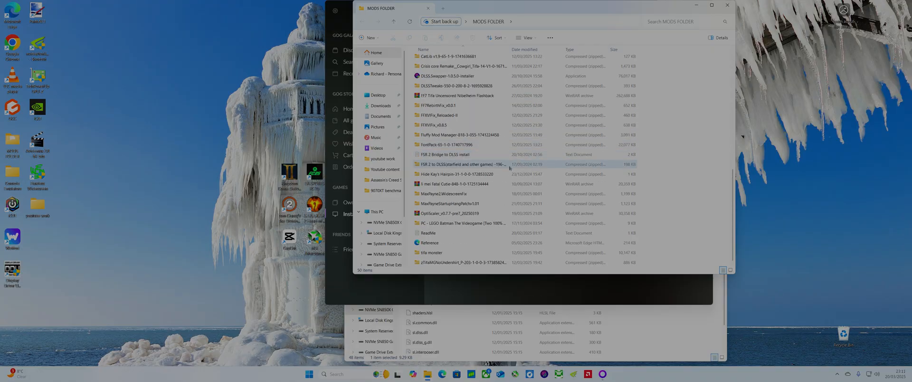
Open the OptiScaler_v0.7.7-pre7 .7z archive from the mods folder in 7-Zip
double_click(463, 213)
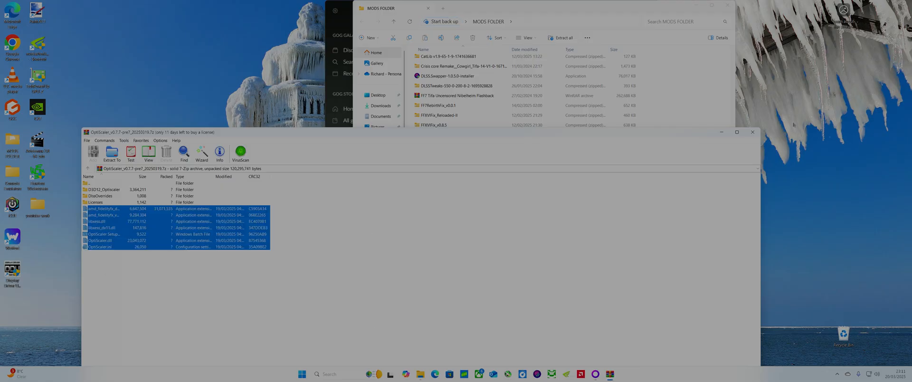
mouse_move(728, 132)
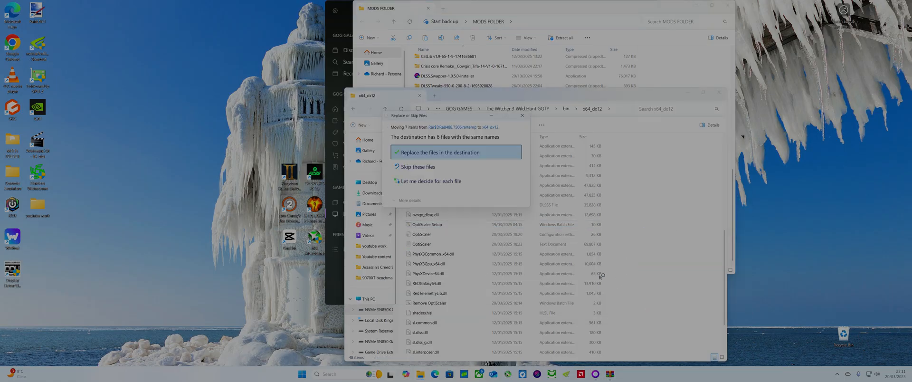
Replace the six older same-named files in x64_dx12 with the archive's OptiScaler files
left_click(440, 152)
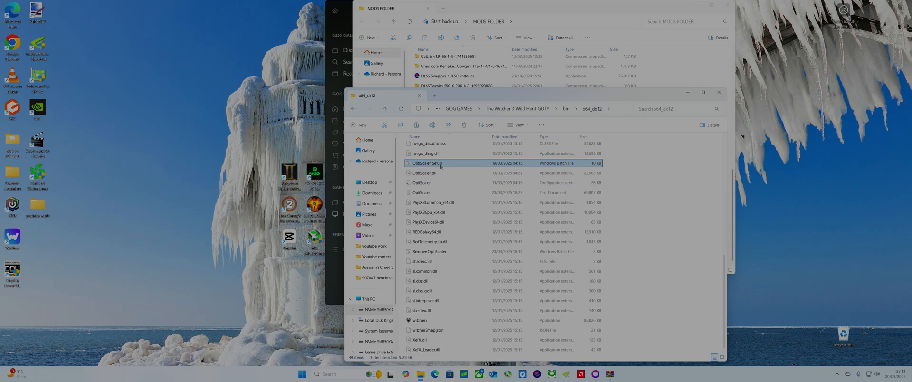
Run OptiScaler Setup as dxgi.dll, overwriting it, for AMD/Intel GPU with DLSS inputs, then close it
double_click(427, 163)
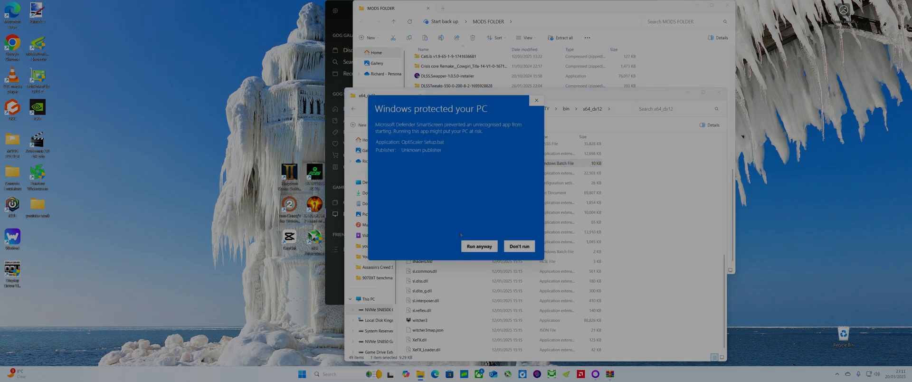
left_click(479, 246)
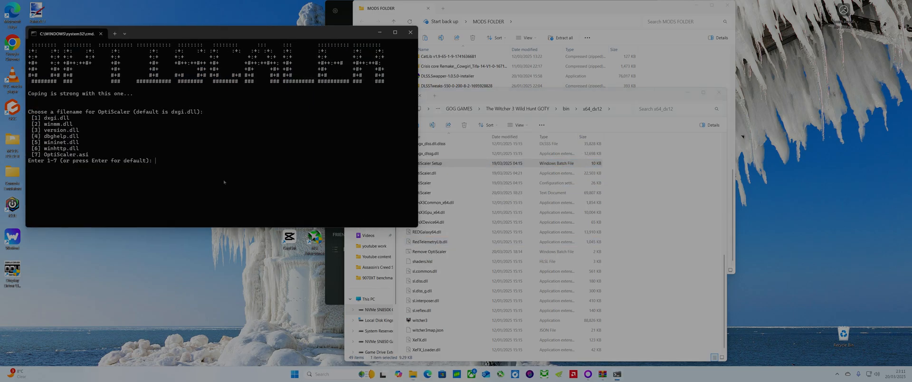
type("1")
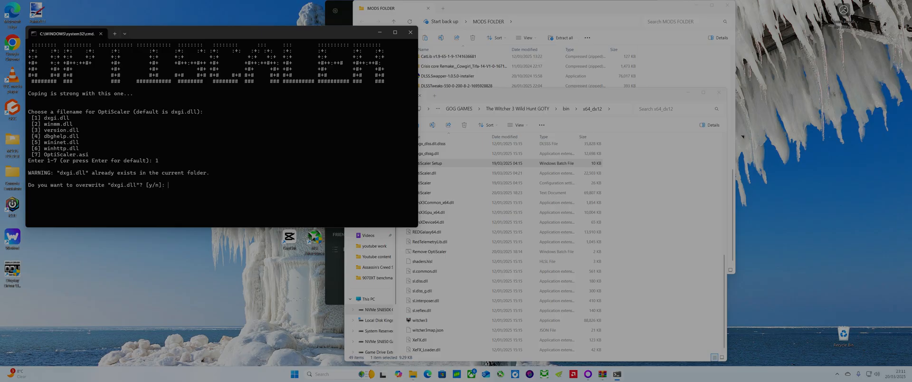
type("y")
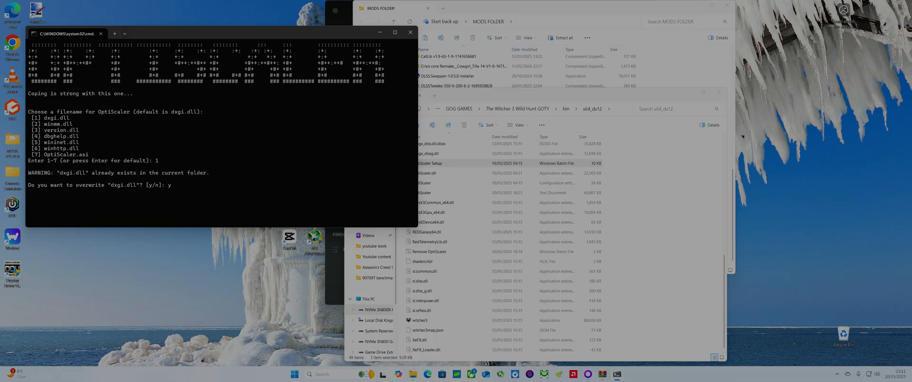
key("Return")
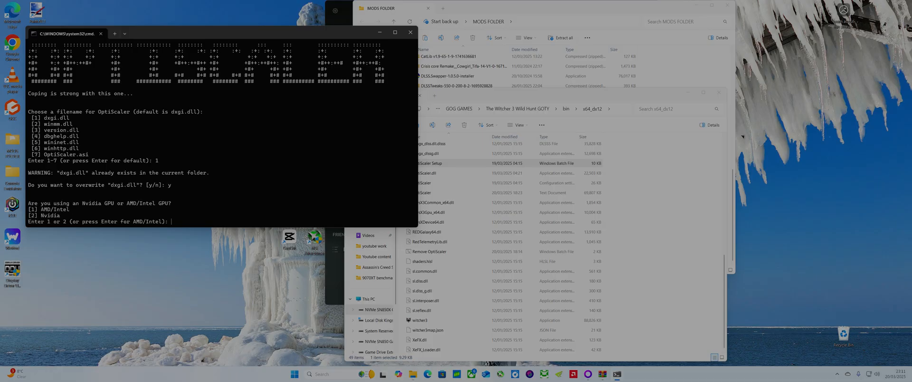
type("1")
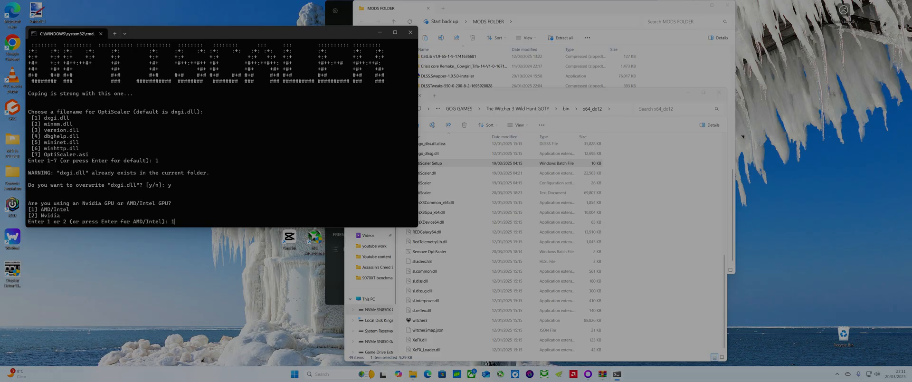
key("Return")
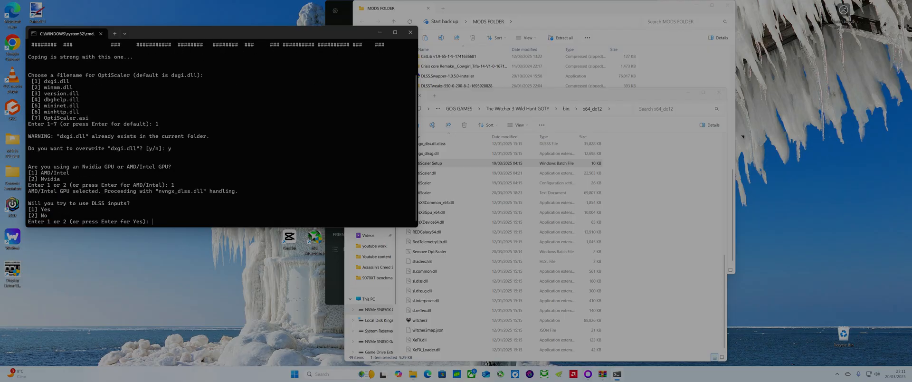
type("1")
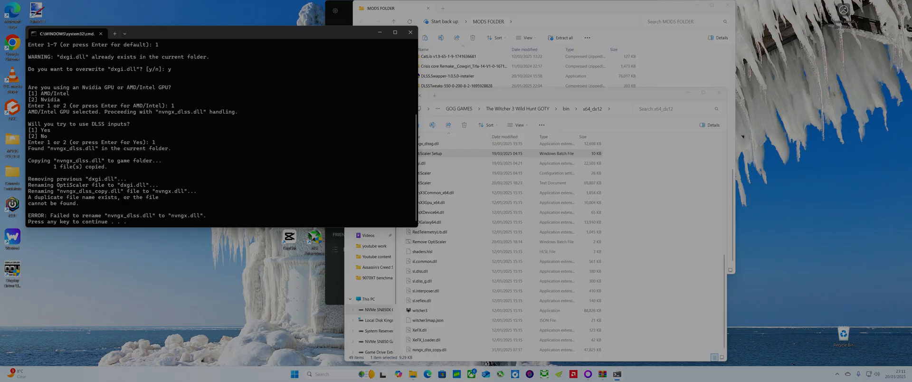
mouse_move(410, 32)
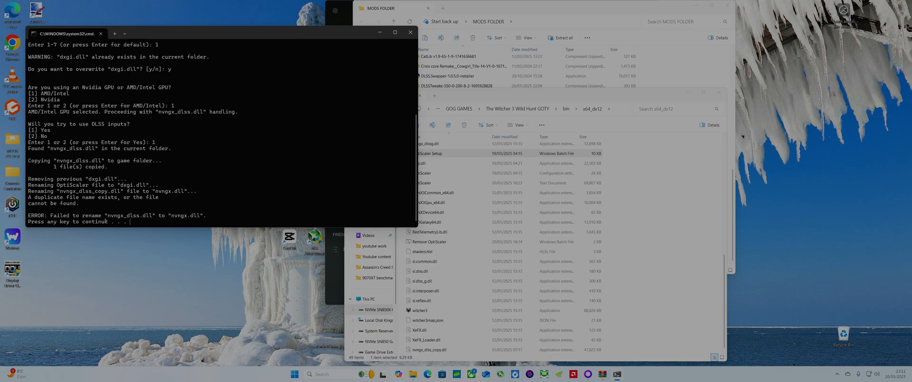
mouse_move(410, 32)
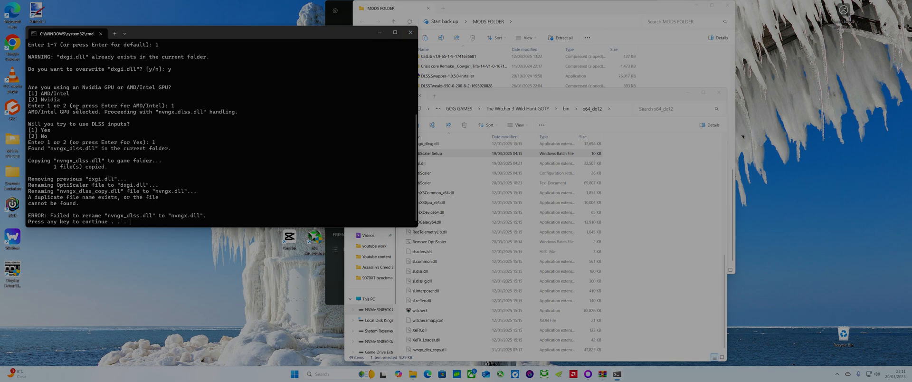
mouse_move(410, 33)
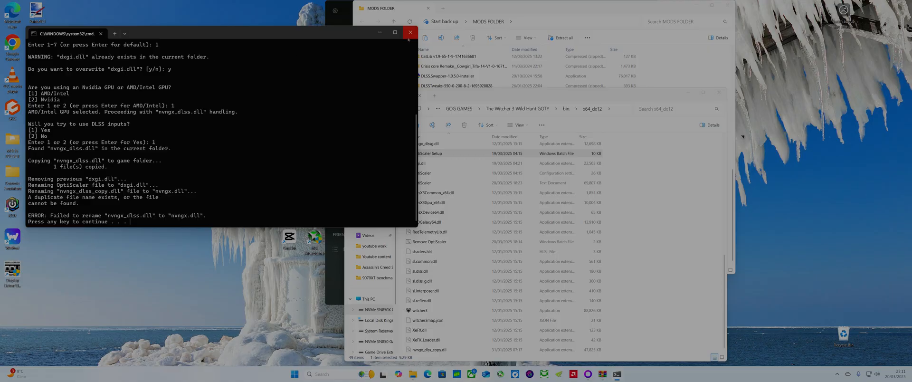
left_click(410, 34)
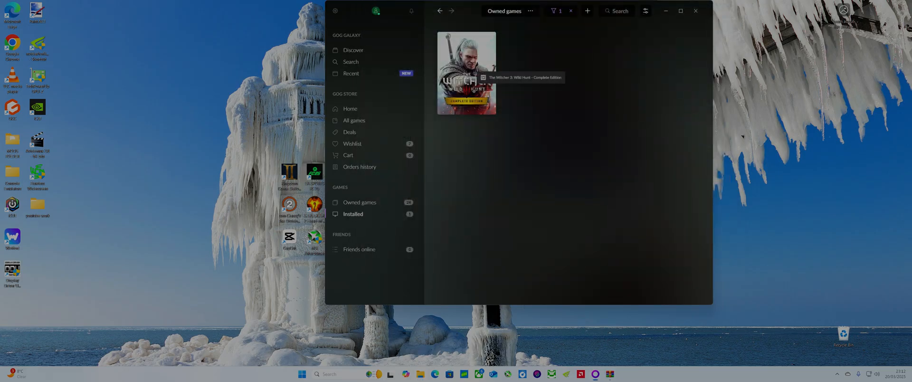
Launch The Witcher 3 from GOG Galaxy's Installed list to its main menu
left_click(466, 72)
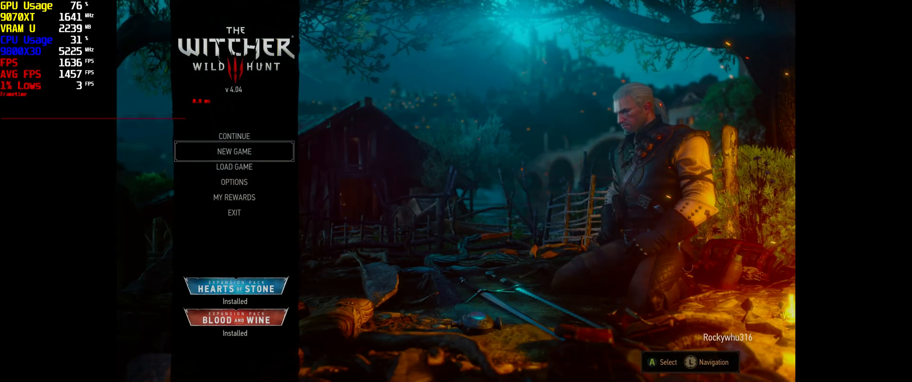
key("up")
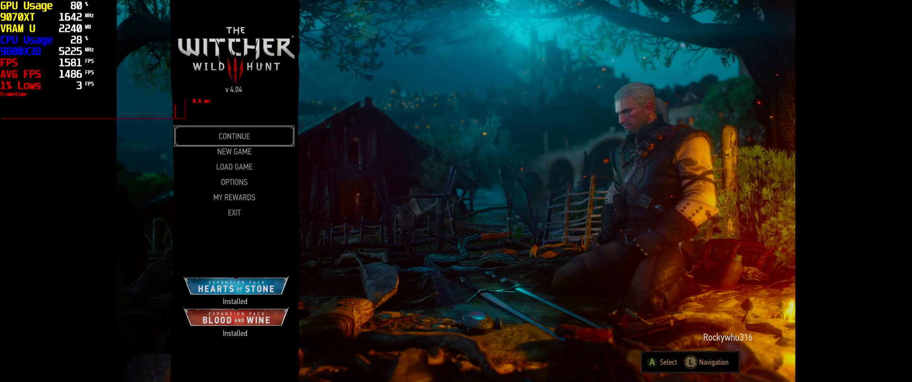
left_click(233, 182)
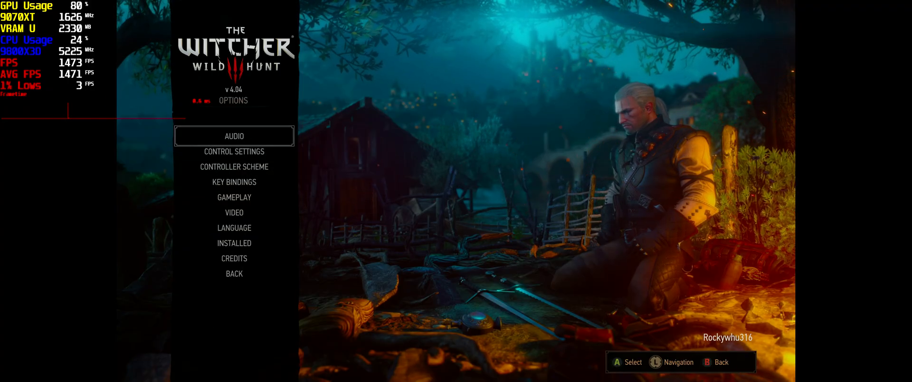
left_click(234, 213)
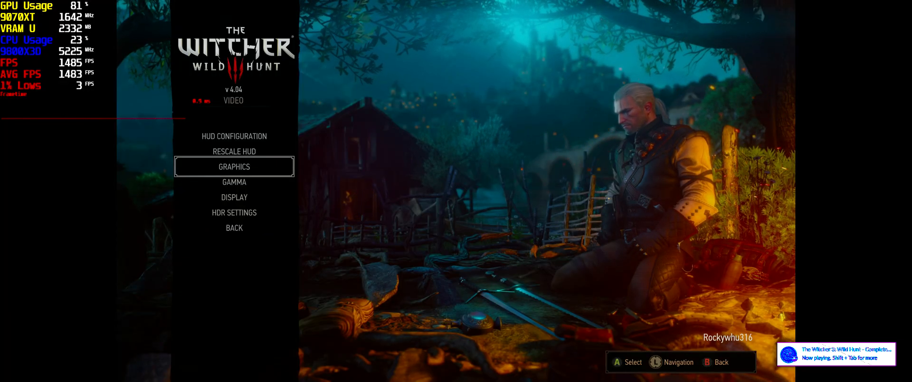
left_click(234, 167)
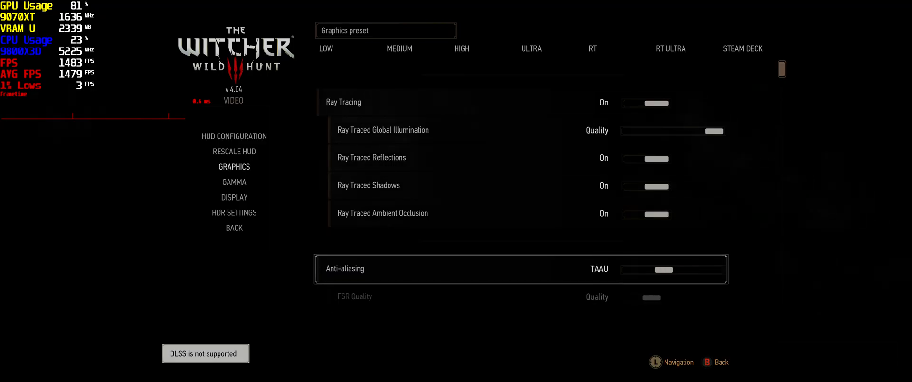
left_click(672, 269)
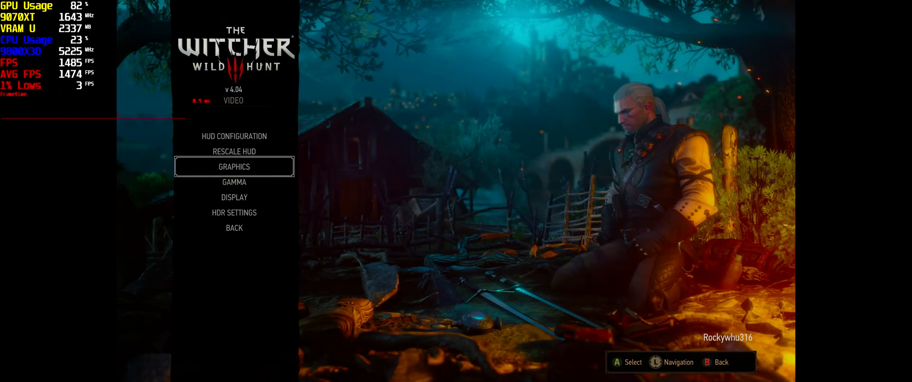
key("Escape")
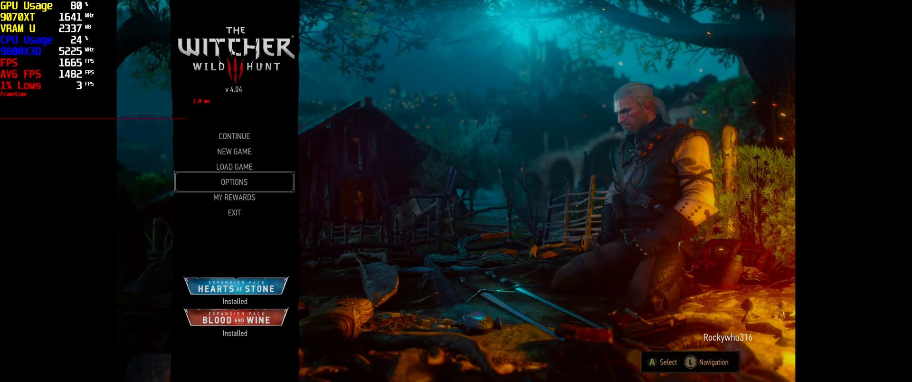
Continue the last saved game into Novigrad and bring up the pause menu
left_click(233, 136)
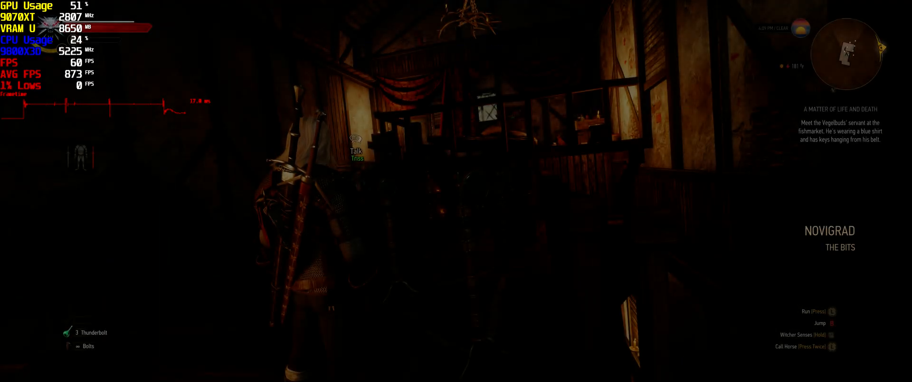
key("Escape")
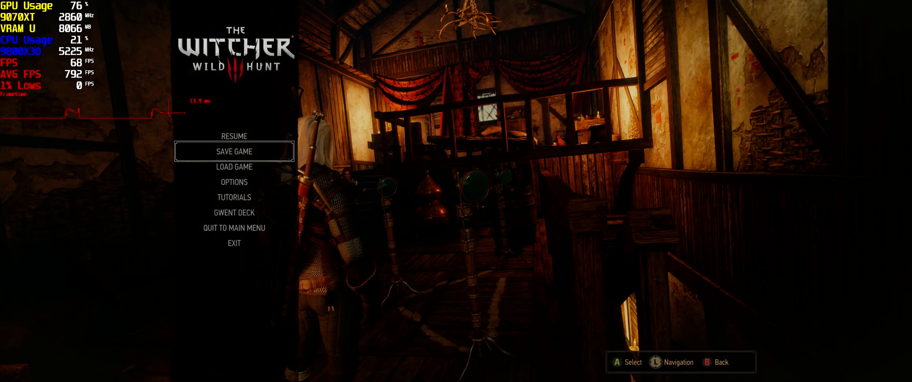
Visit Options > Audio, return to gameplay and bring up the OptiScaler overlay
left_click(234, 181)
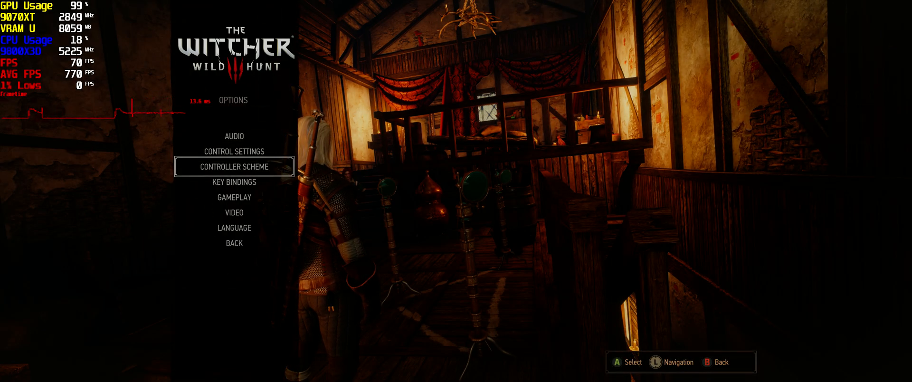
left_click(234, 136)
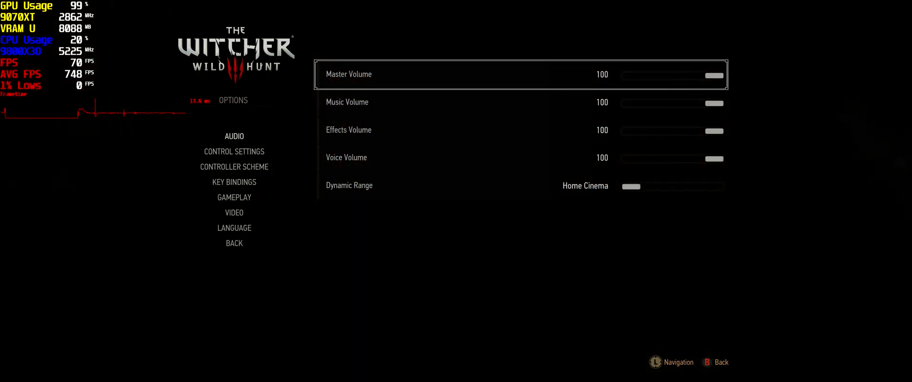
scroll("left", 3)
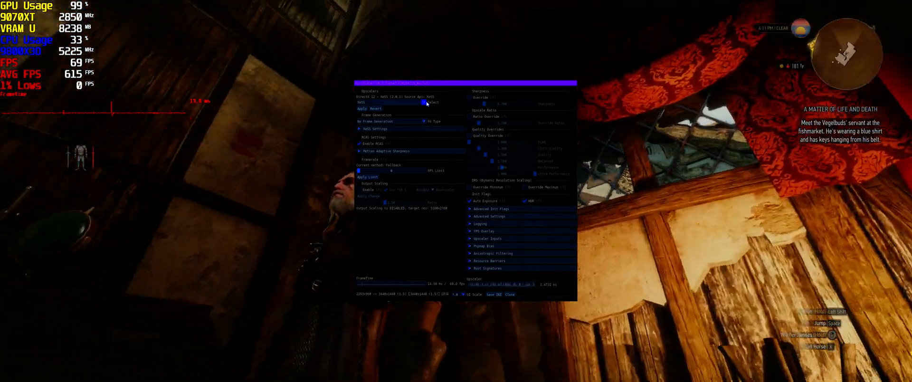
Switch the upscaler from XeSS to FSR 3.X/4, apply it and save the INI
left_click(396, 102)
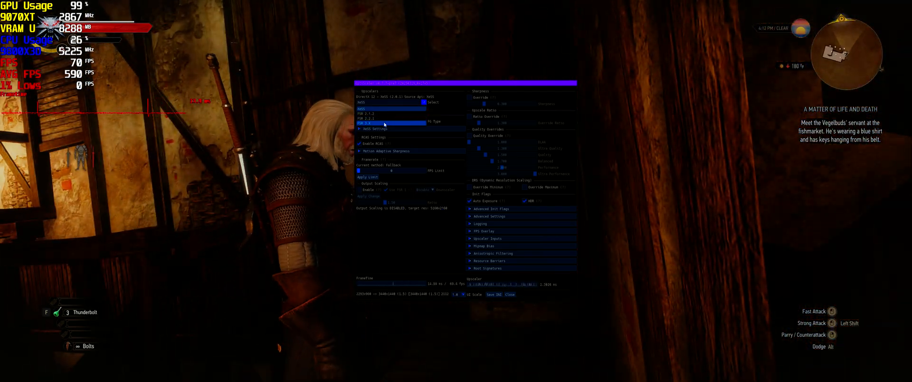
left_click(384, 122)
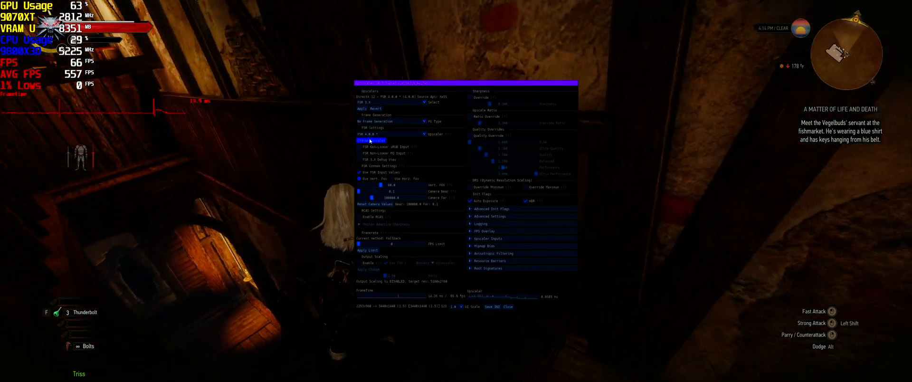
left_click(373, 141)
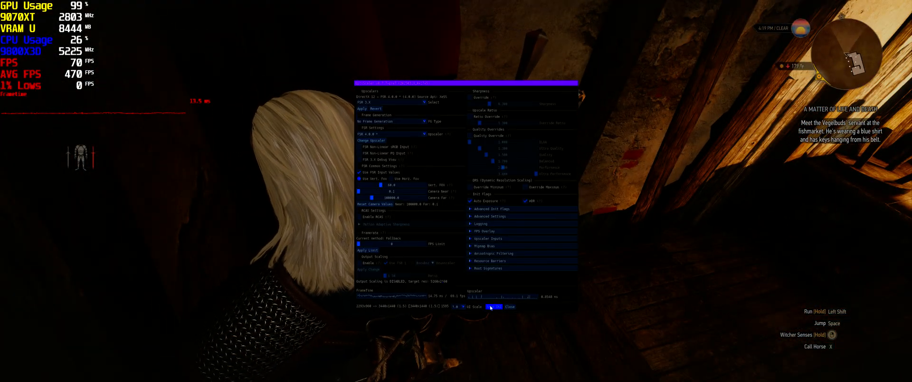
left_click(510, 307)
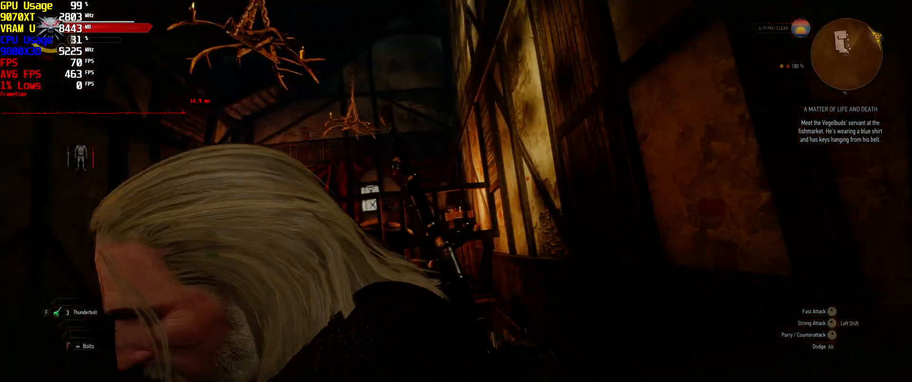